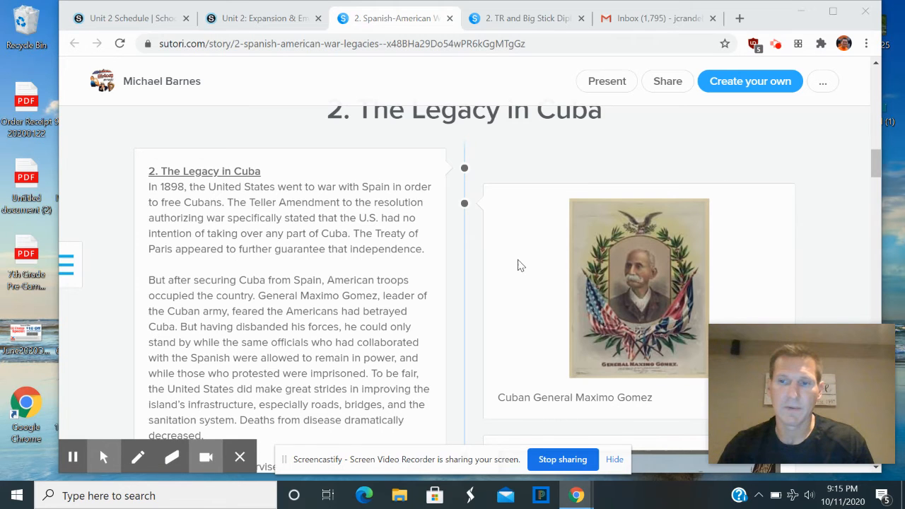
{"action": "scroll", "scroll_direction": "down", "scroll_amount": 3}
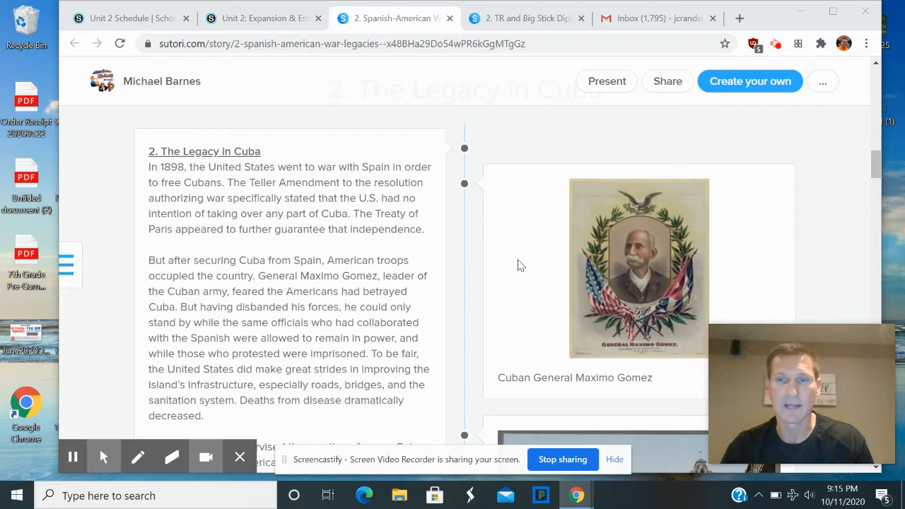
{"action": "scroll", "scroll_direction": "down", "scroll_amount": 3}
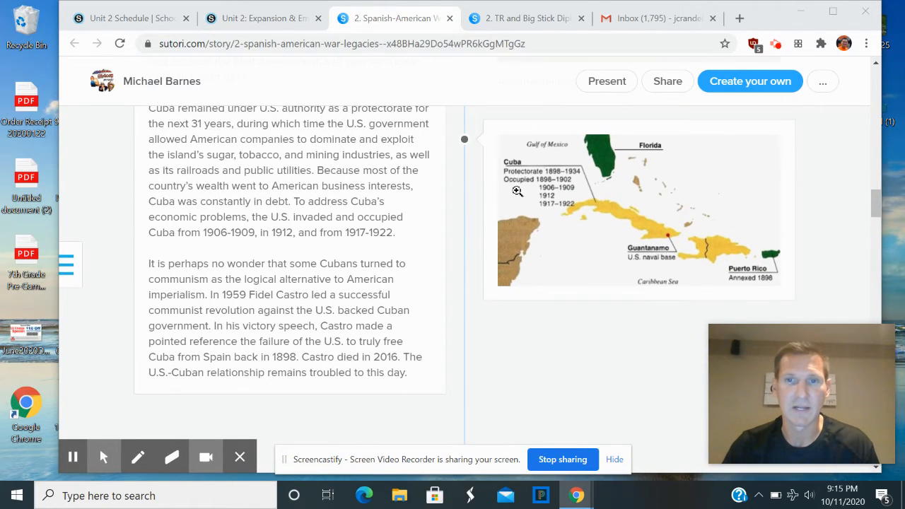
{"action": "mouse_move", "coordinate": [583, 192]}
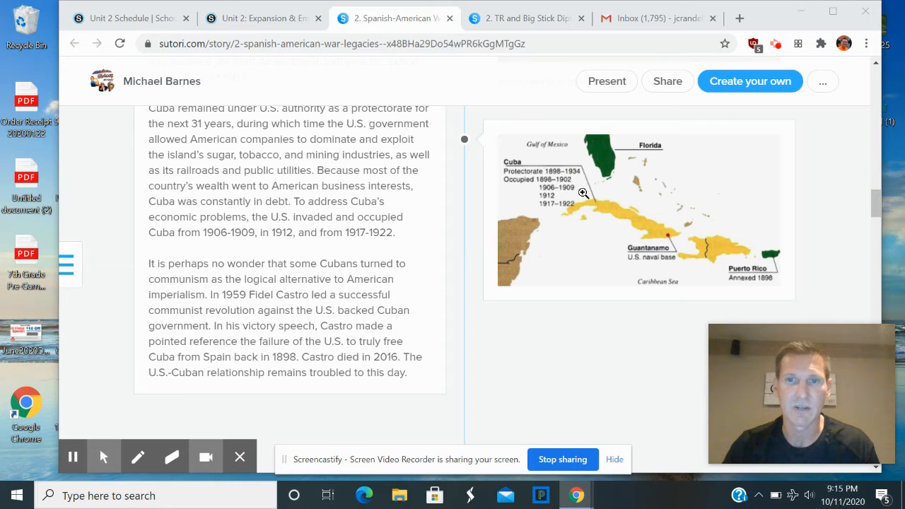
{"action": "mouse_move", "coordinate": [585, 203]}
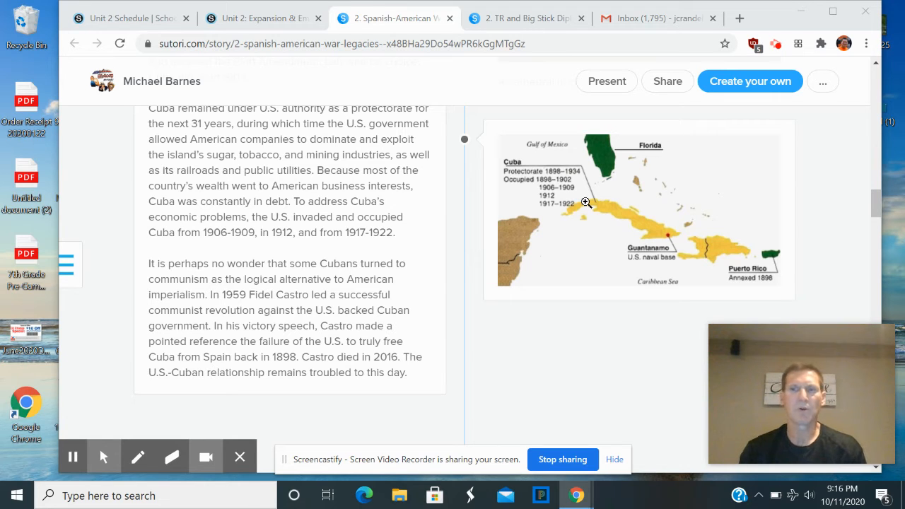
{"action": "mouse_move", "coordinate": [770, 254]}
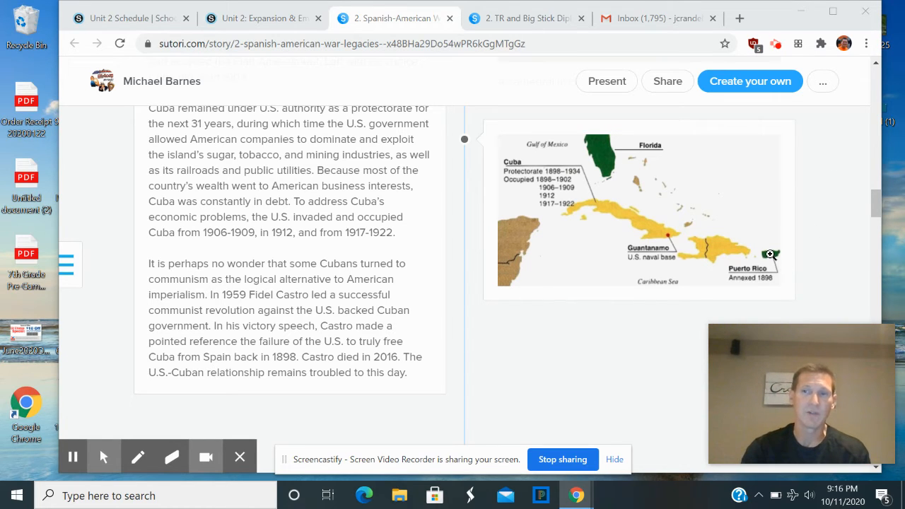